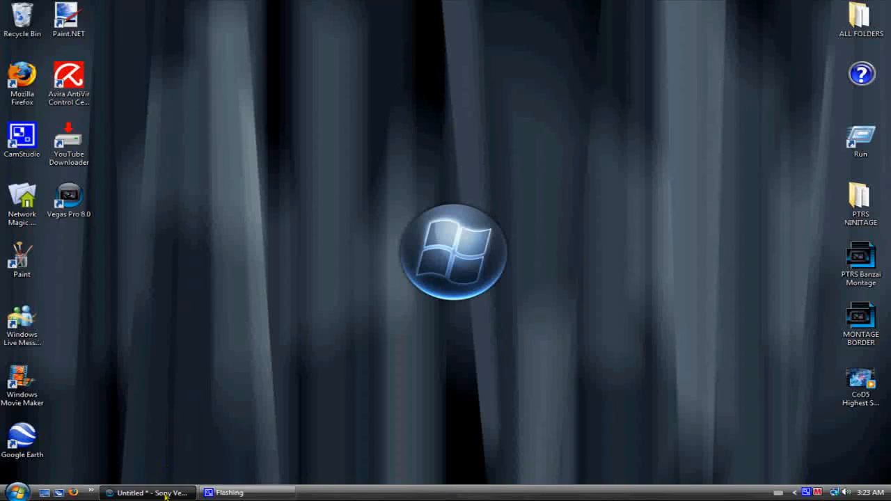
Step: Restore the Untitled - Sony Vegas window from the taskbar
left_click(148, 493)
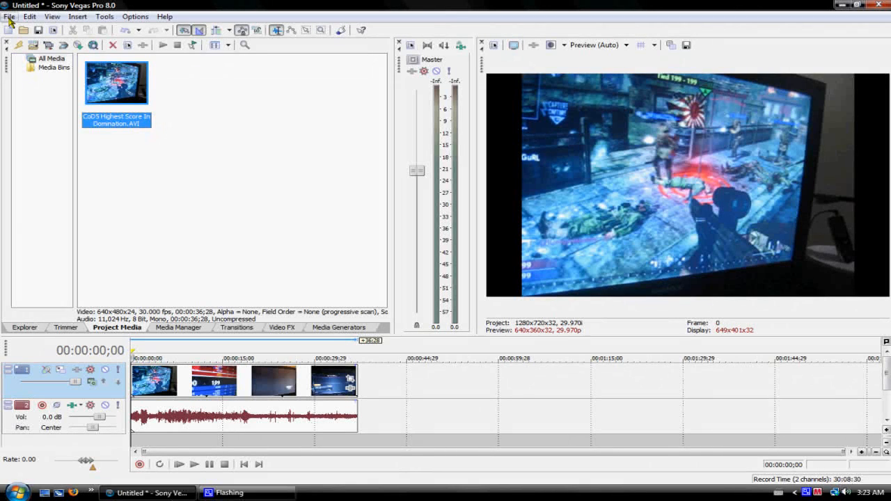
Step: In Project Properties choose the HDV 720-30p template with Best full-resolution rendering quality and apply it
left_click(9, 16)
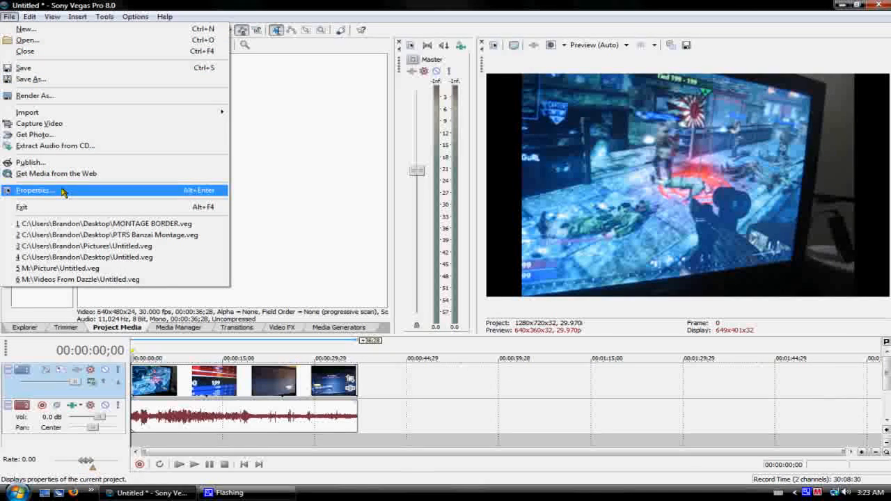
left_click(34, 190)
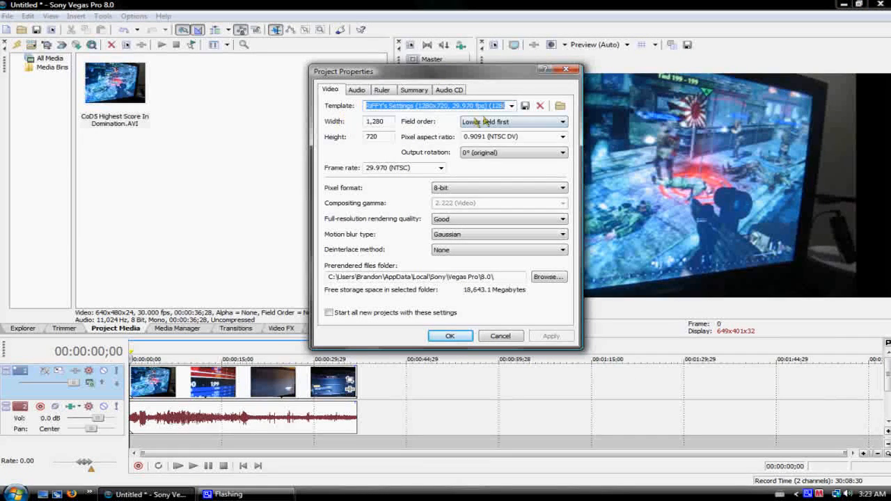
left_click(512, 105)
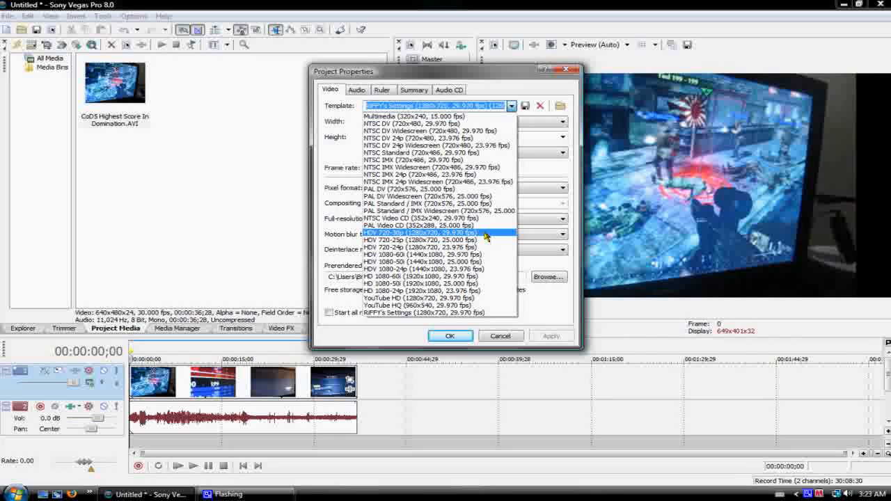
left_click(432, 232)
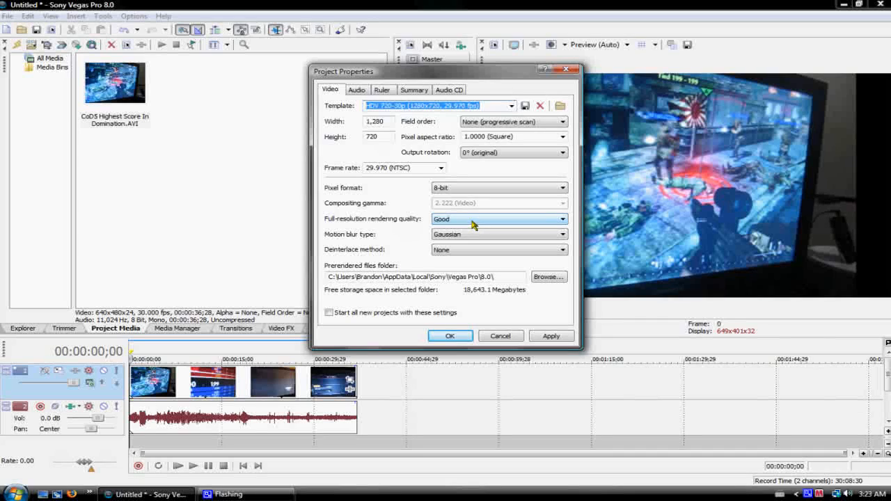
left_click(562, 218)
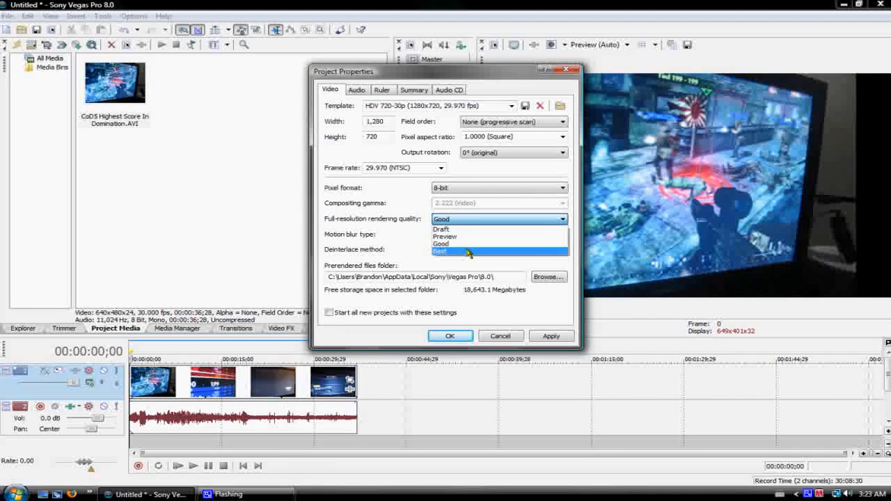
left_click(439, 251)
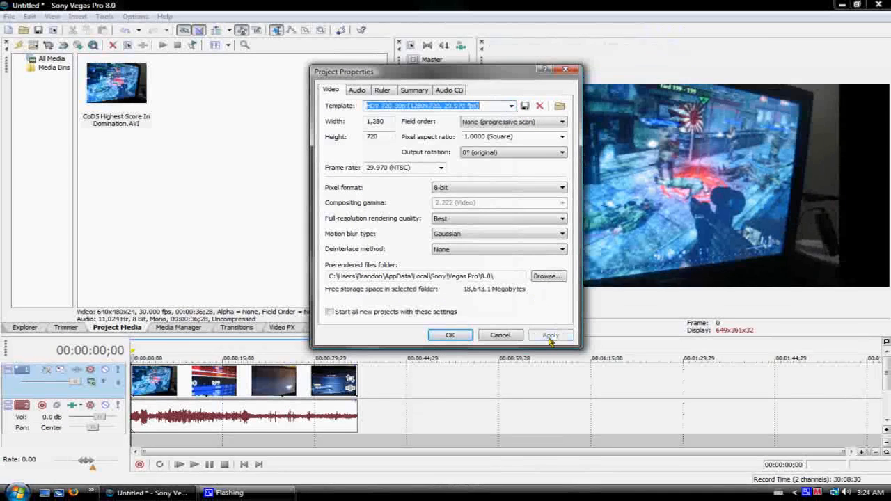
left_click(450, 335)
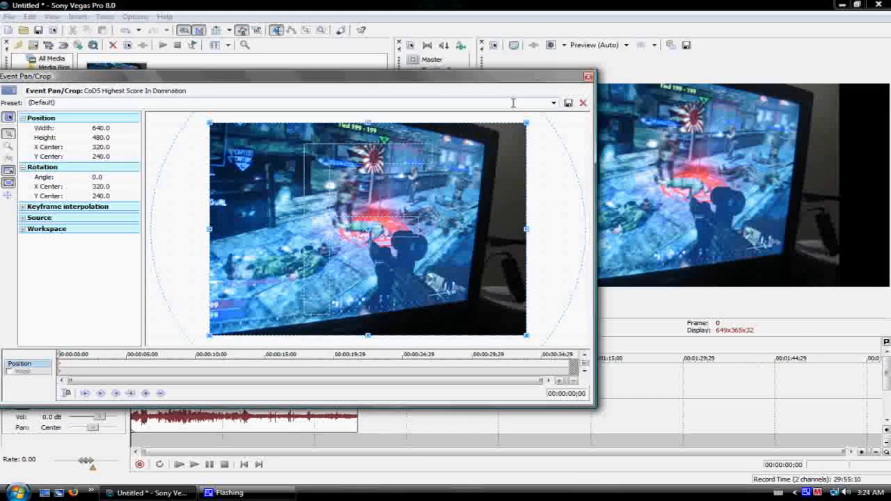
Step: Apply the 16:9 Widescreen TV aspect ratio pan/crop preset to the clip
left_click(554, 102)
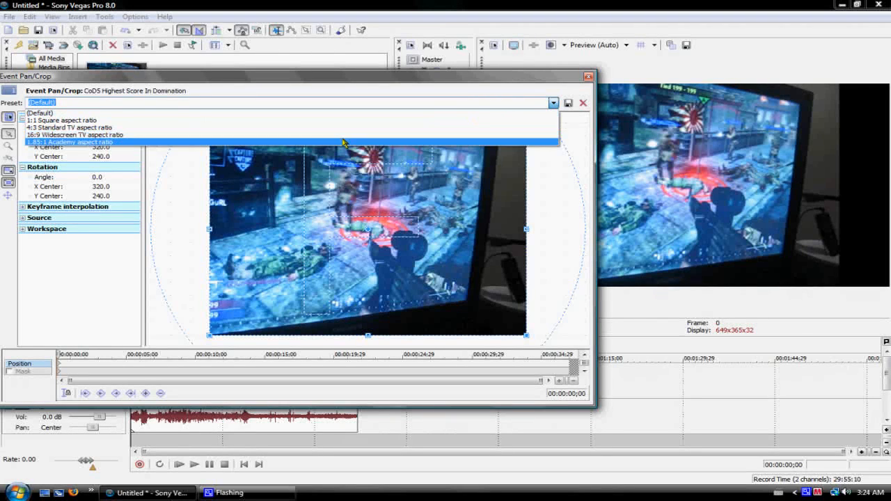
left_click(75, 134)
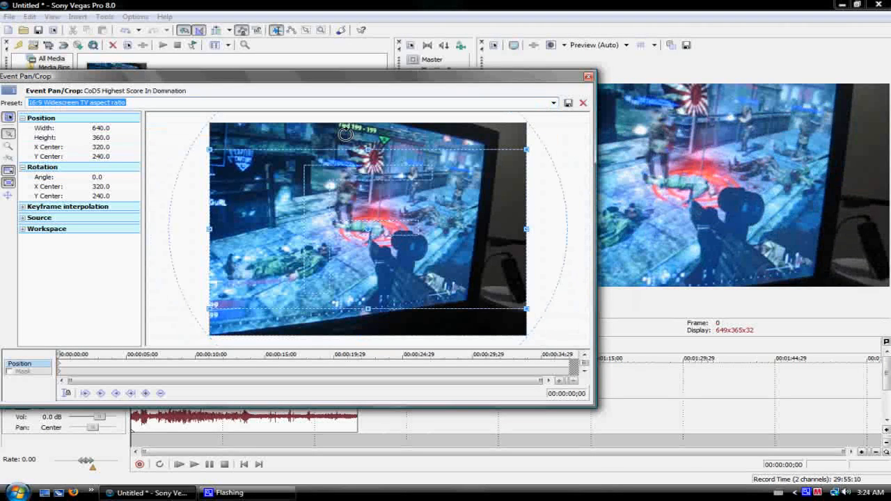
left_click(583, 77)
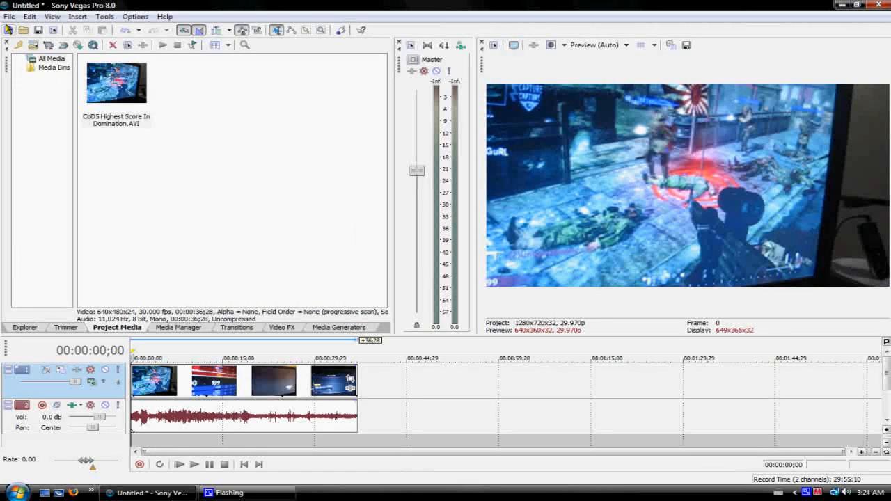
Step: In Render As choose Windows Media Video V9 (*.wmv) with the Default Template
left_click(9, 16)
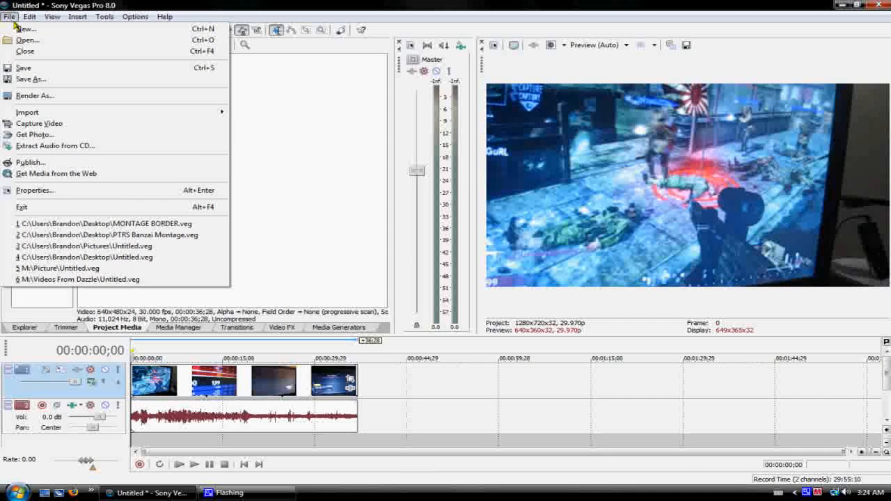
mouse_move(35, 96)
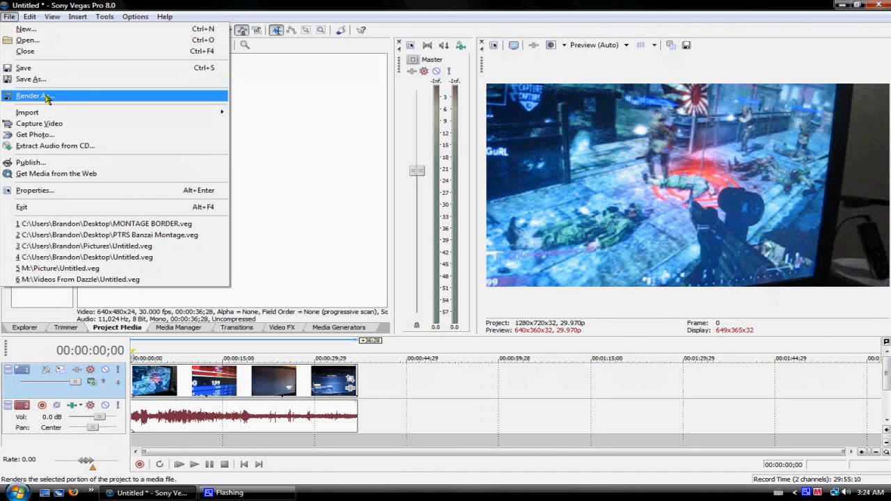
left_click(35, 96)
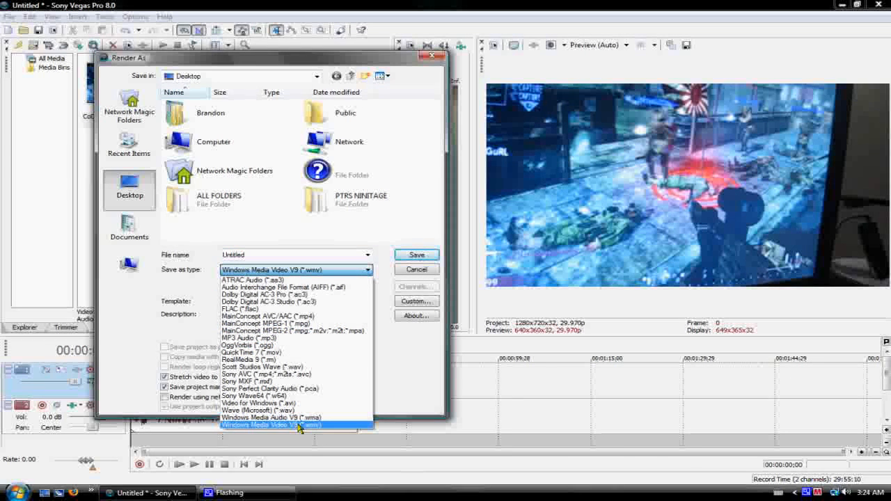
left_click(259, 425)
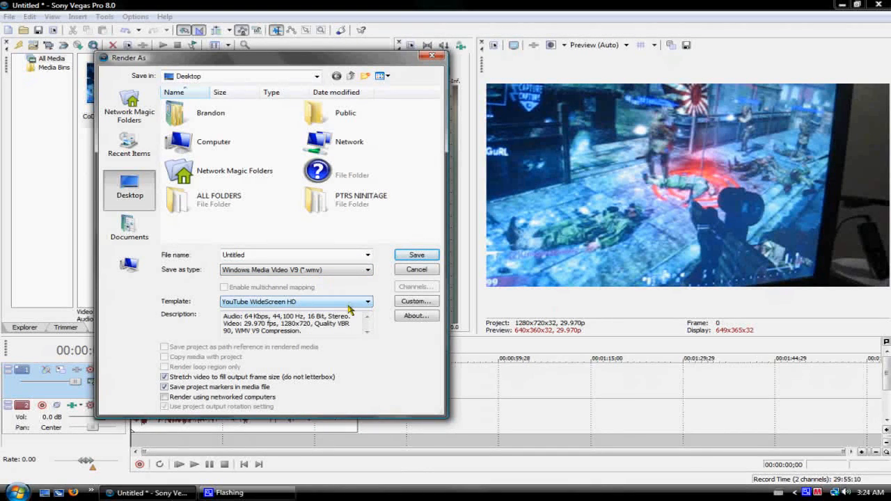
left_click(372, 302)
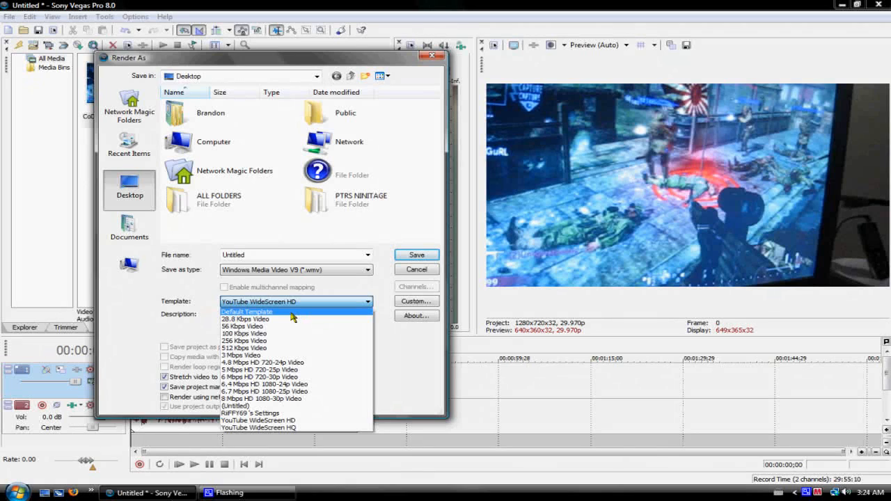
left_click(247, 311)
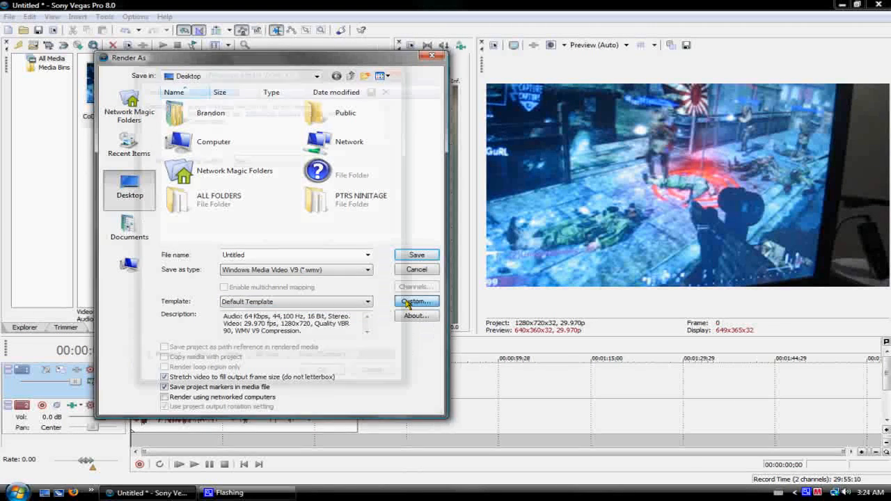
Step: Create custom template 'yt hd' with Best quality, CBR video mode and 30 fps output
left_click(415, 301)
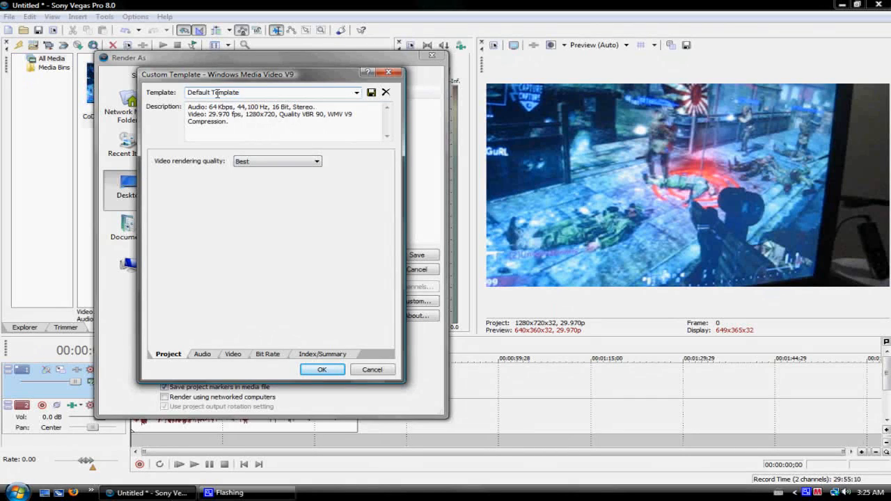
type("yt hd")
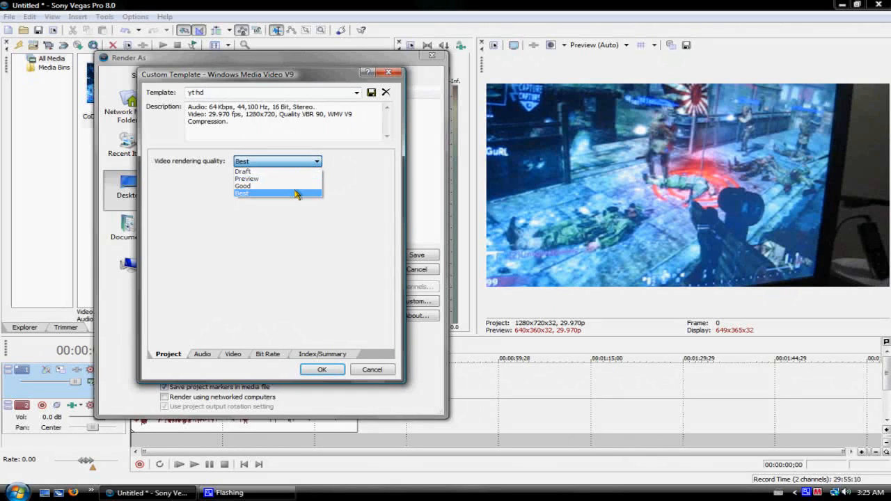
left_click(242, 194)
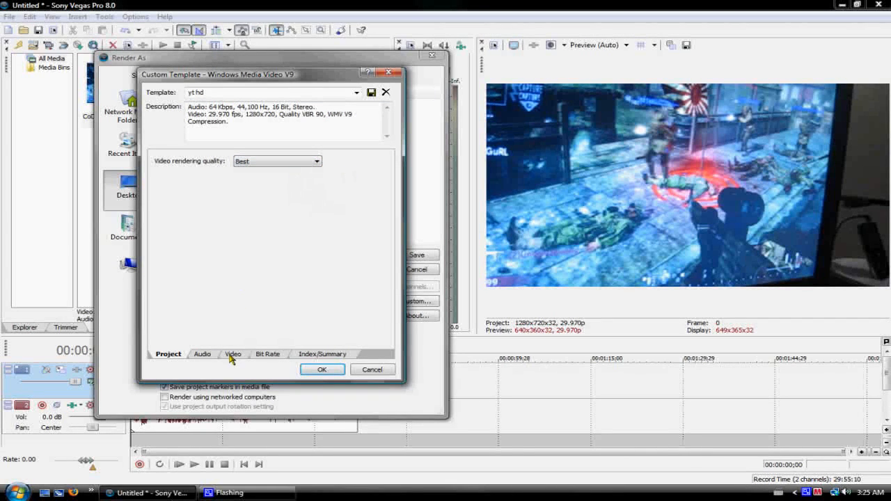
left_click(232, 354)
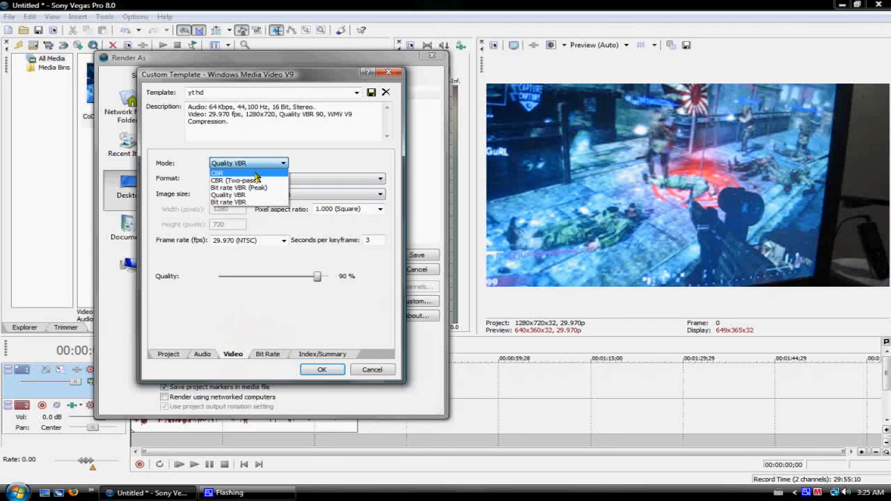
left_click(218, 173)
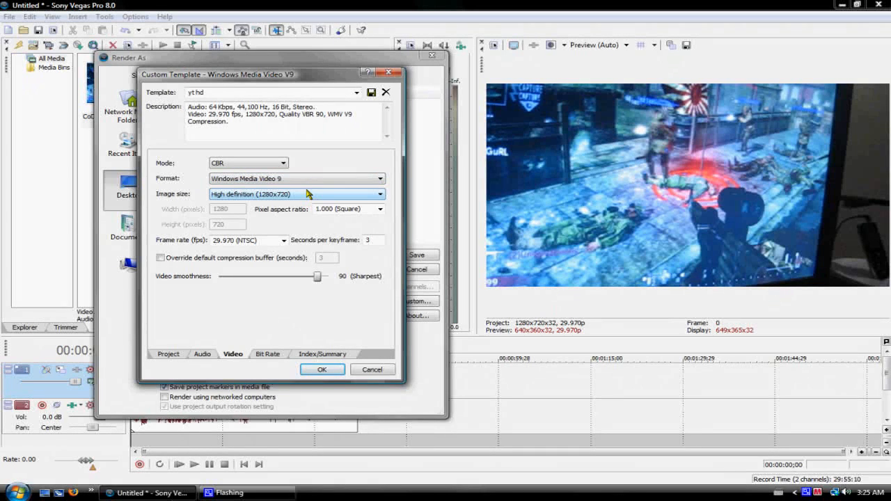
left_click(283, 240)
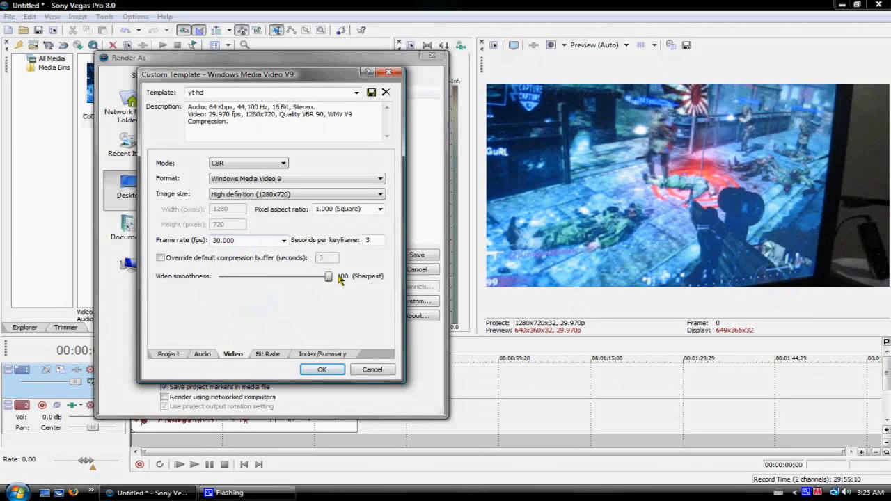
mouse_move(348, 264)
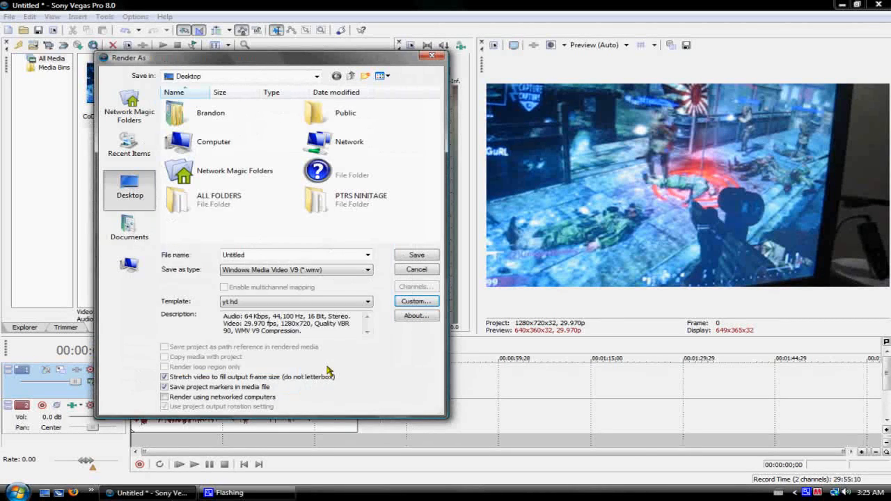
left_click(293, 254)
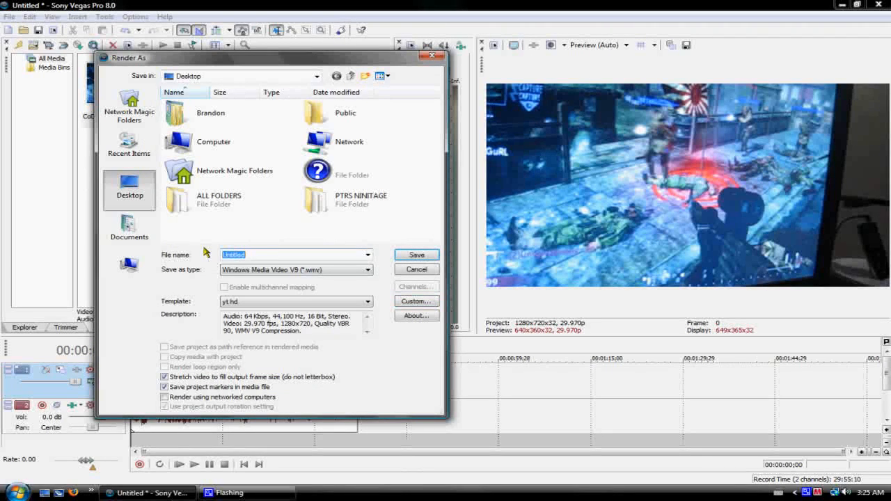
Step: Name the output file 'yt hd' and save to start rendering yt hd.wmv
type("yt hd")
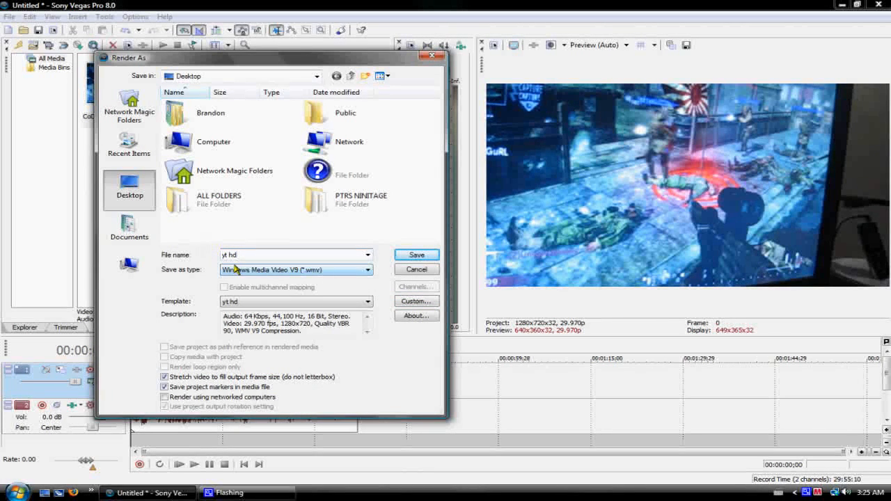
left_click(415, 255)
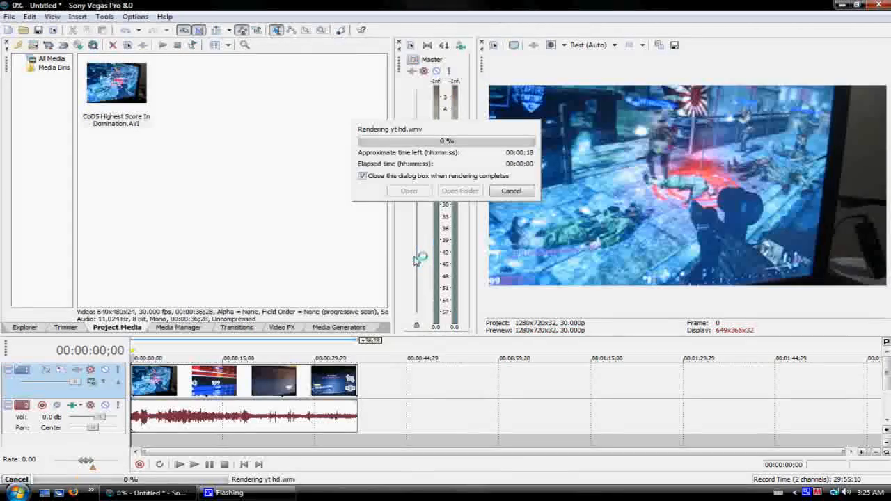